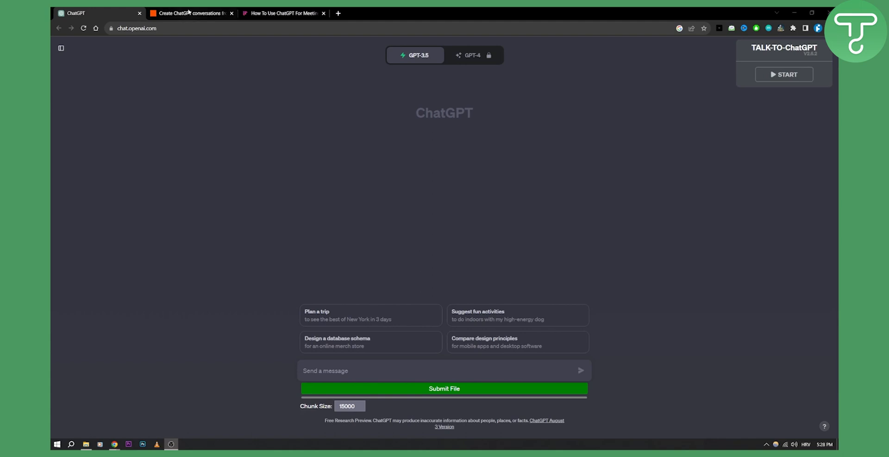
Switch to the Zapier template for creating ChatGPT conversations from new Fireflies.ai meetings.
click(191, 12)
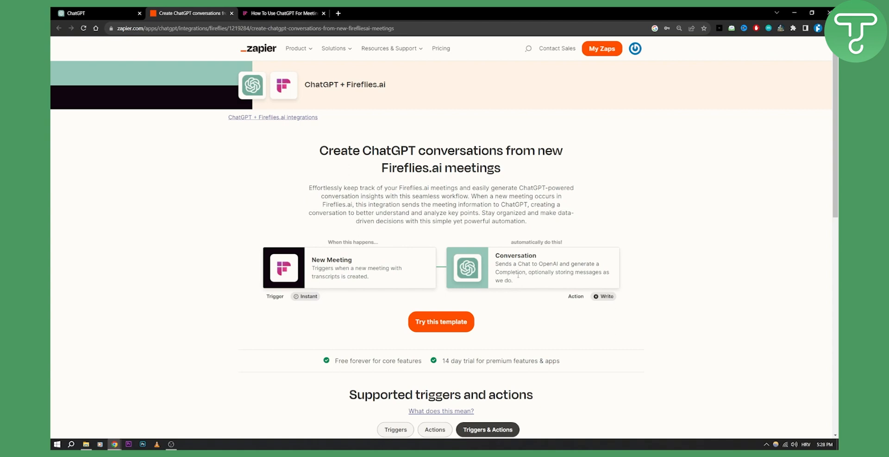
Switch to the Fireflies blog article 'How To Use ChatGPT For Meetings'.
click(282, 13)
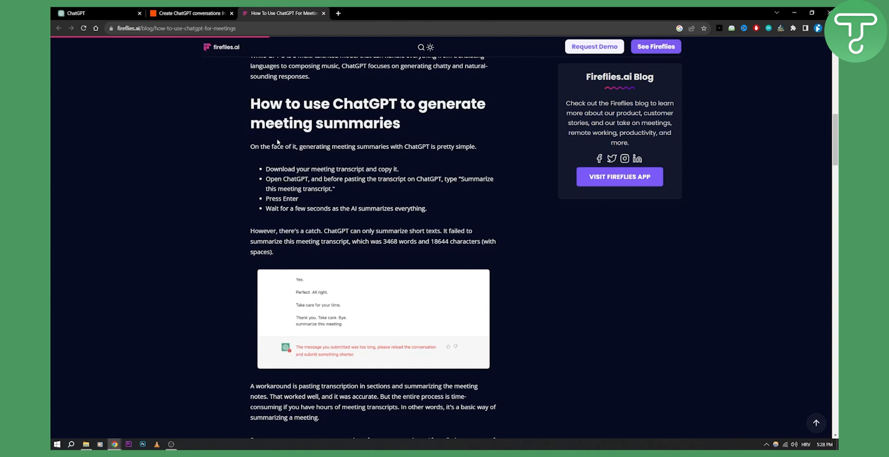
mouse_move(277, 142)
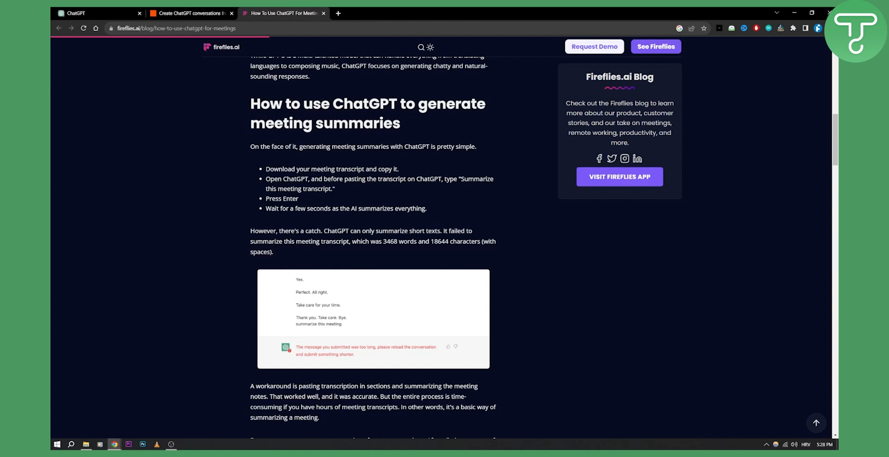
double_click(332, 169)
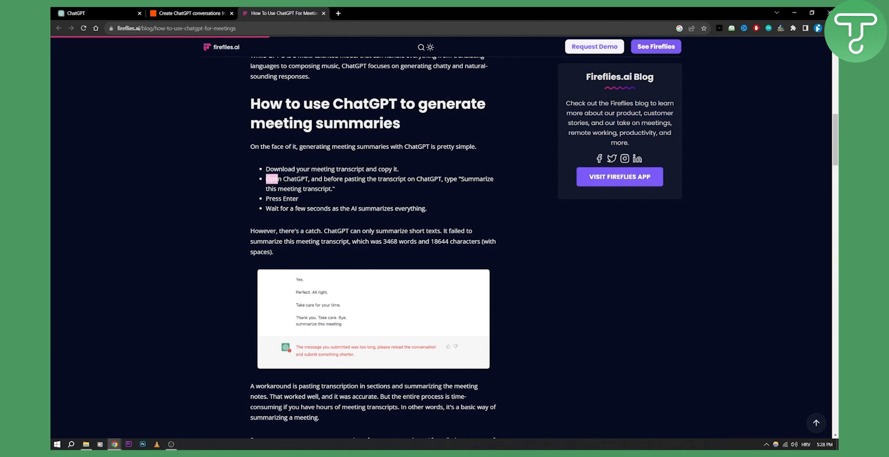
drag(273, 179, 406, 179)
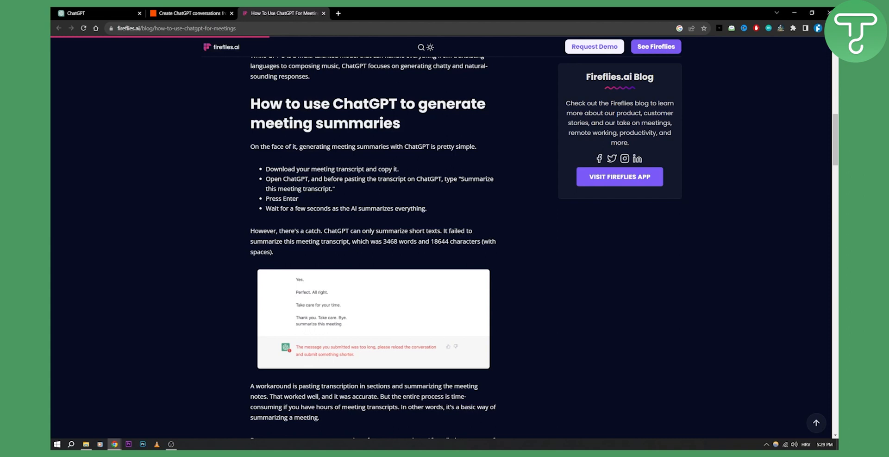
mouse_move(336, 316)
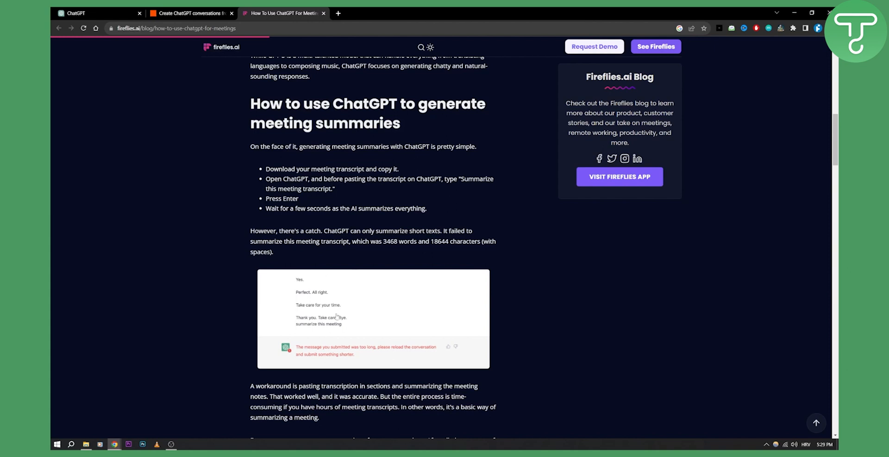
mouse_move(317, 307)
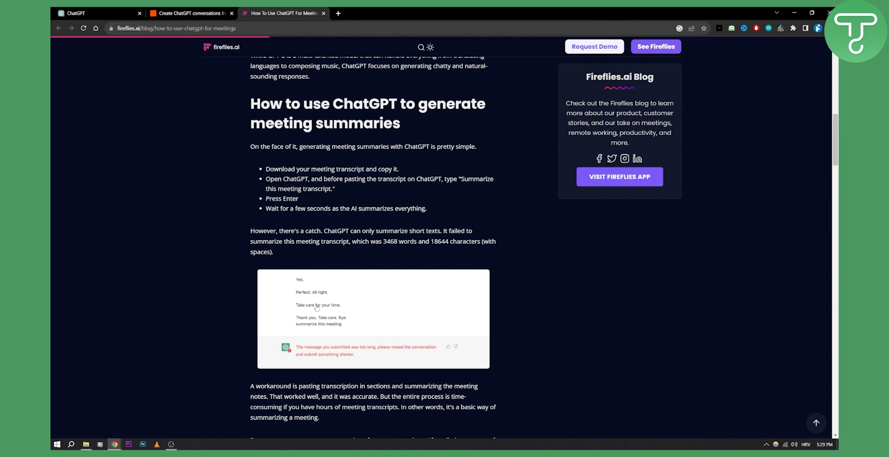
Scroll the blog to the workaround paragraph and the 'Fireflies AskFred—The ChatGPT for meetings' heading.
scroll(down, 3)
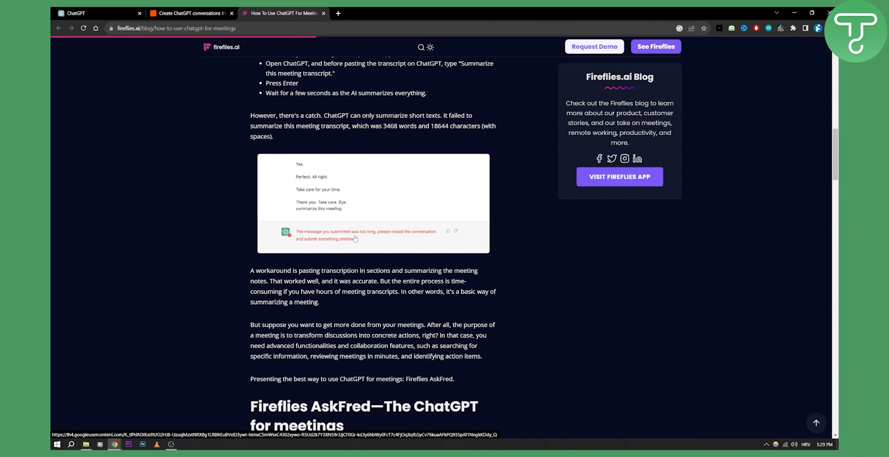
mouse_move(342, 289)
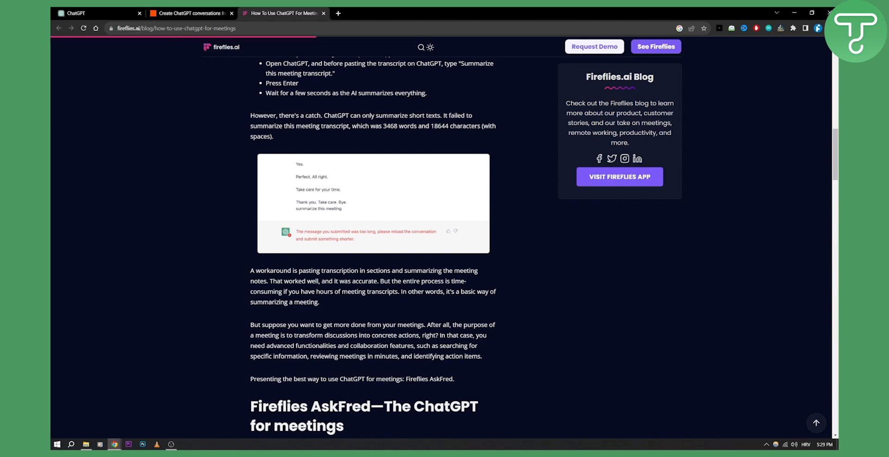
Return to the Zapier ChatGPT + Fireflies.ai new-meeting conversations template.
click(192, 13)
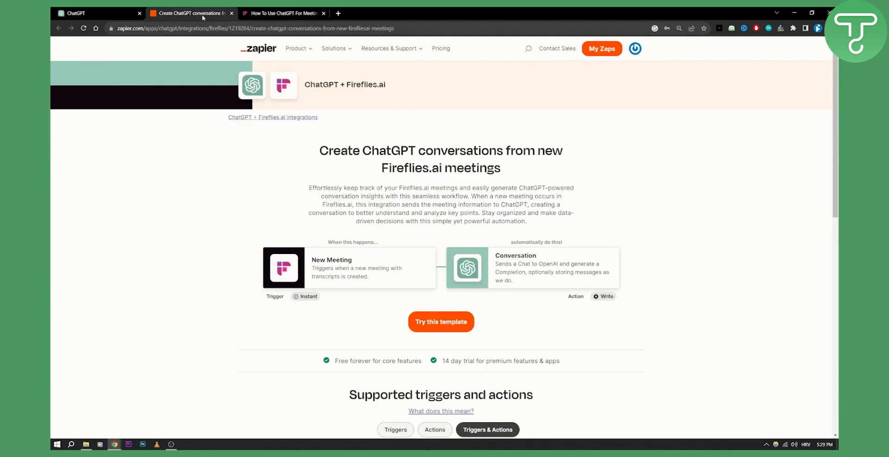